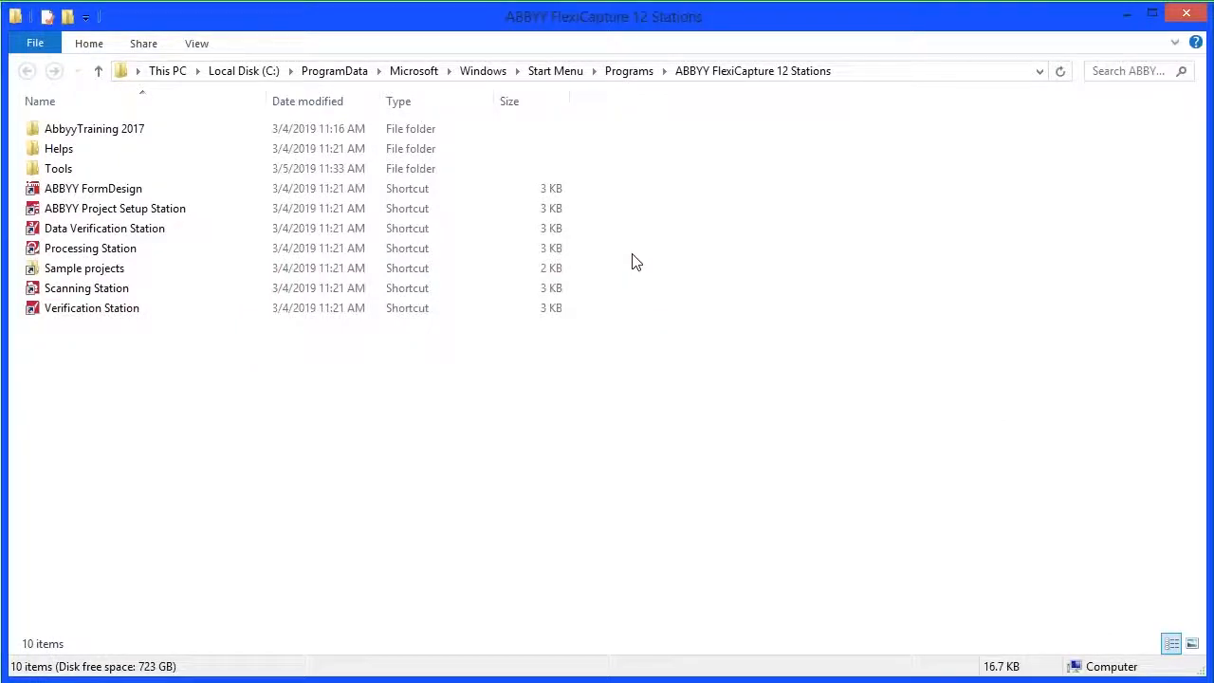
pyautogui.moveTo(643, 237)
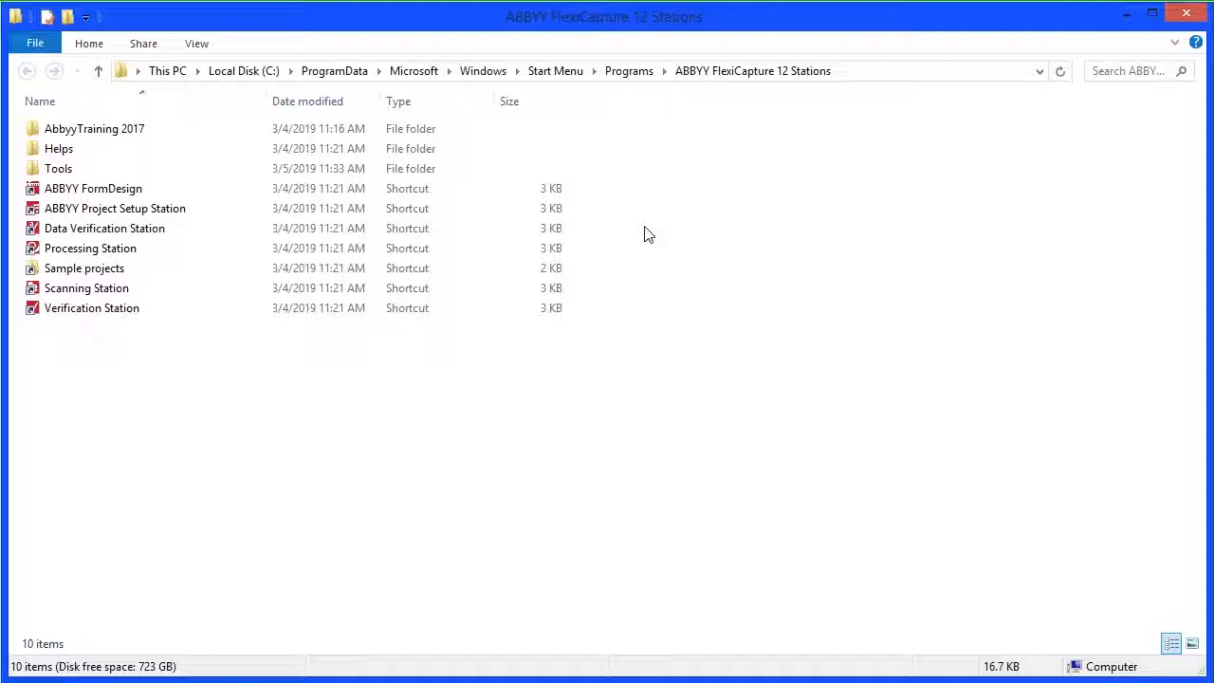
# Launch Scanning Station from its desktop shortcut, showing batch 1 in the batch list
pyautogui.click(91, 307)
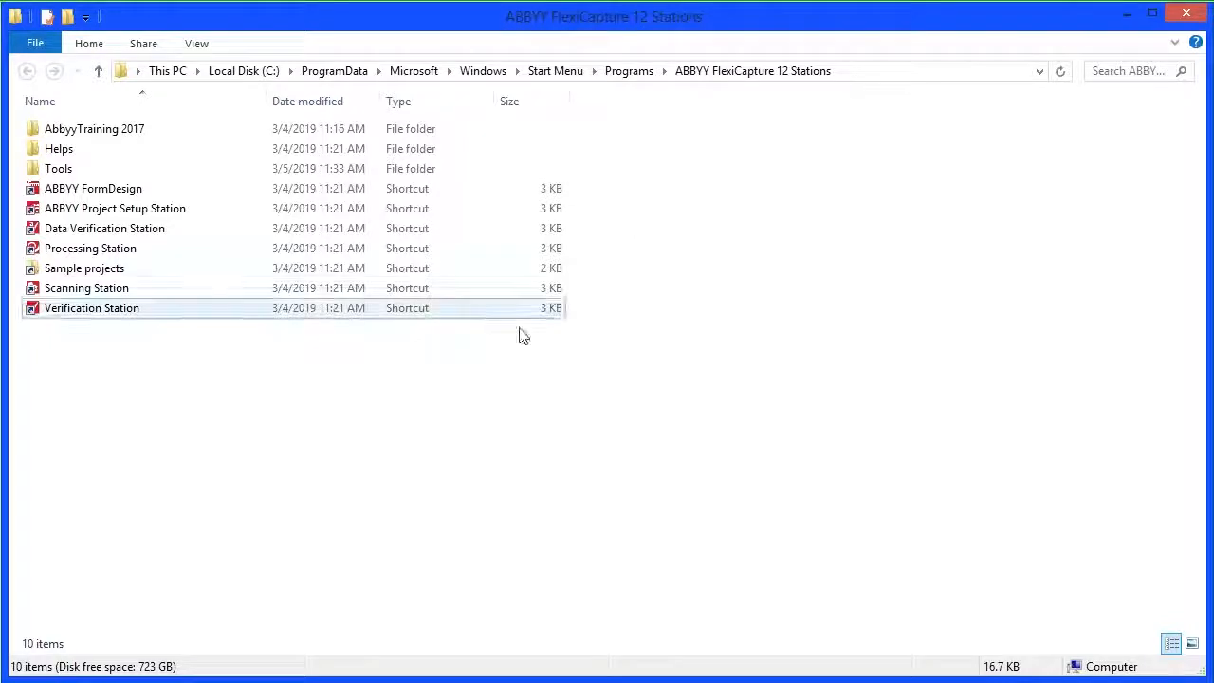
pyautogui.doubleClick(87, 288)
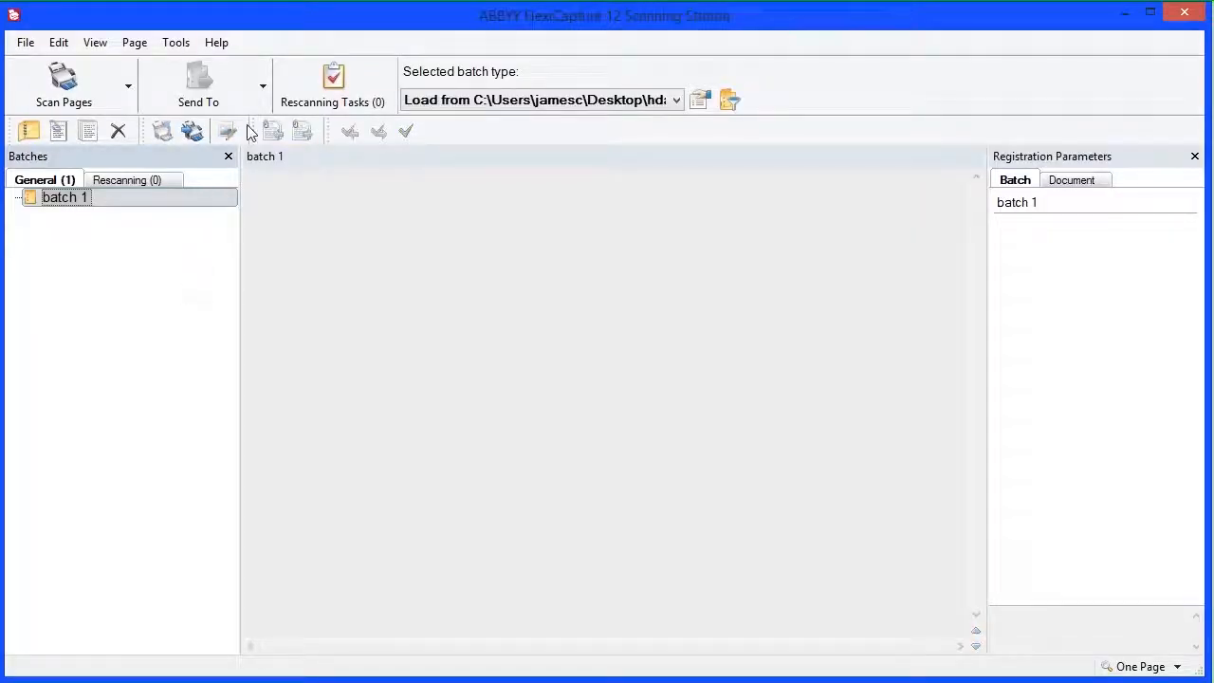
pyautogui.moveTo(413, 74)
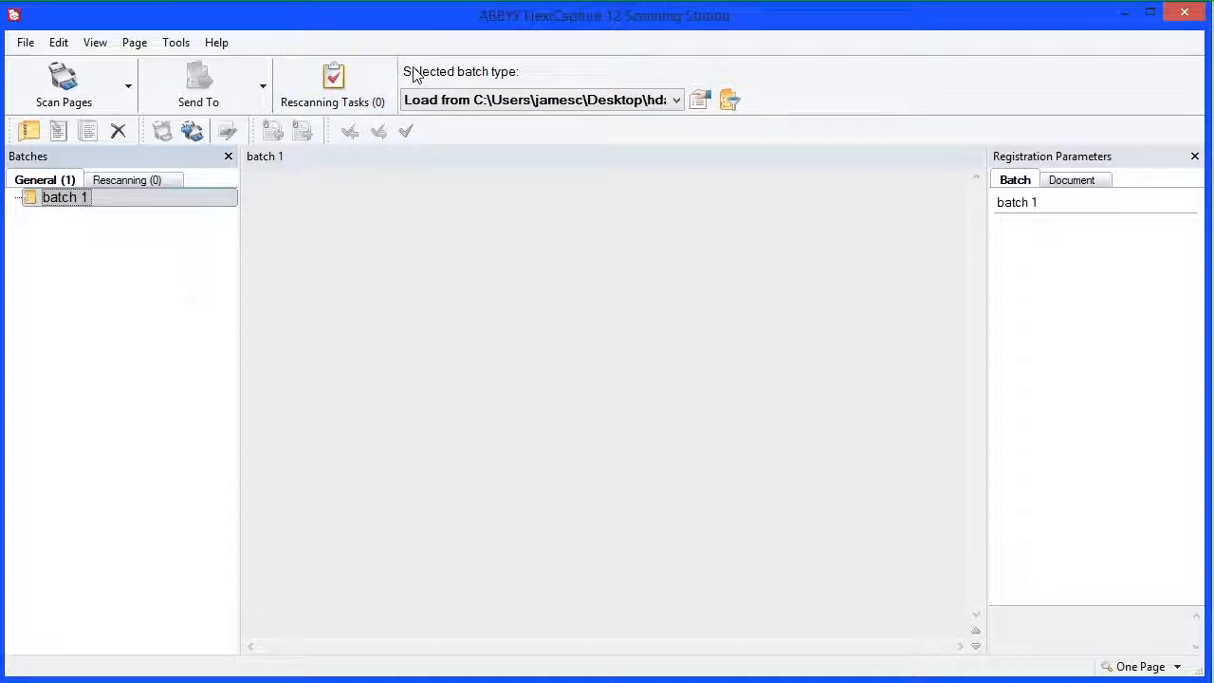
pyautogui.moveTo(319, 53)
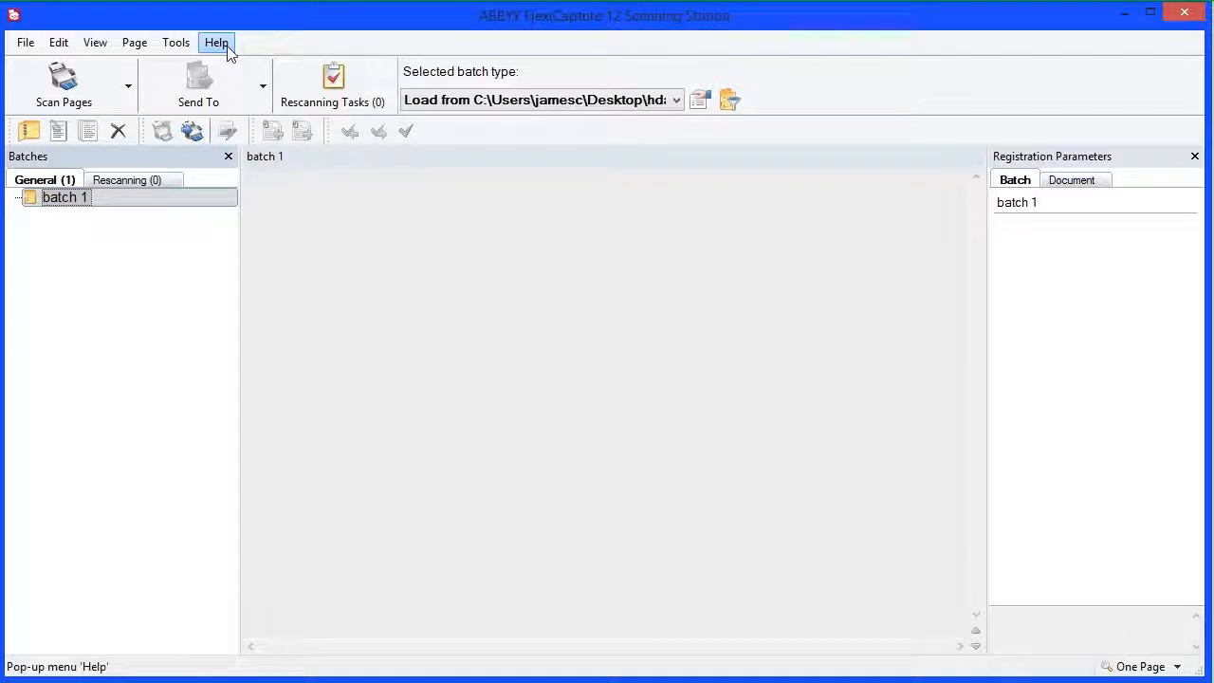
pyautogui.click(216, 42)
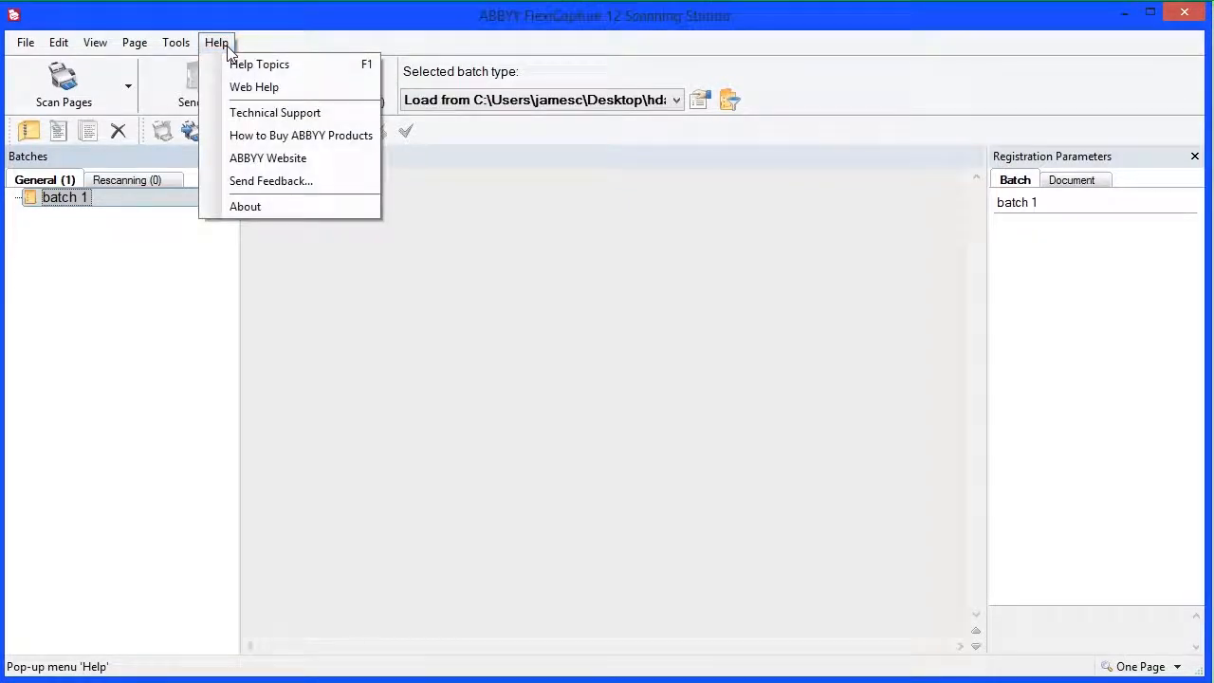
pyautogui.click(245, 205)
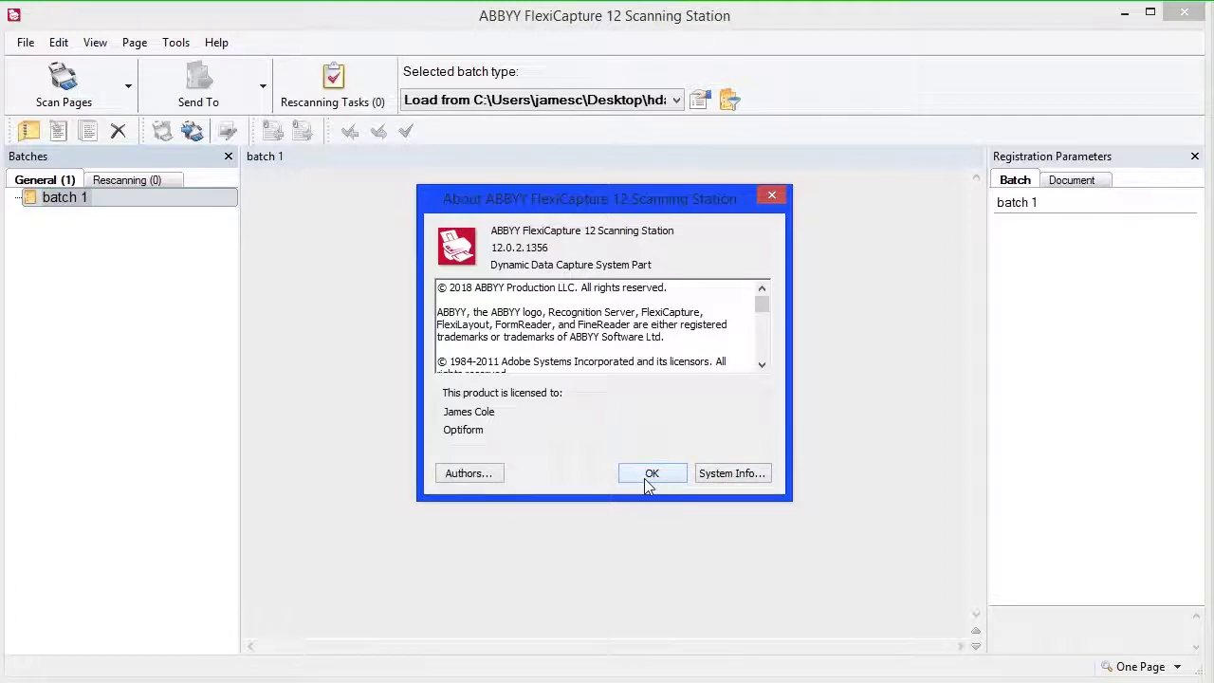
pyautogui.click(653, 472)
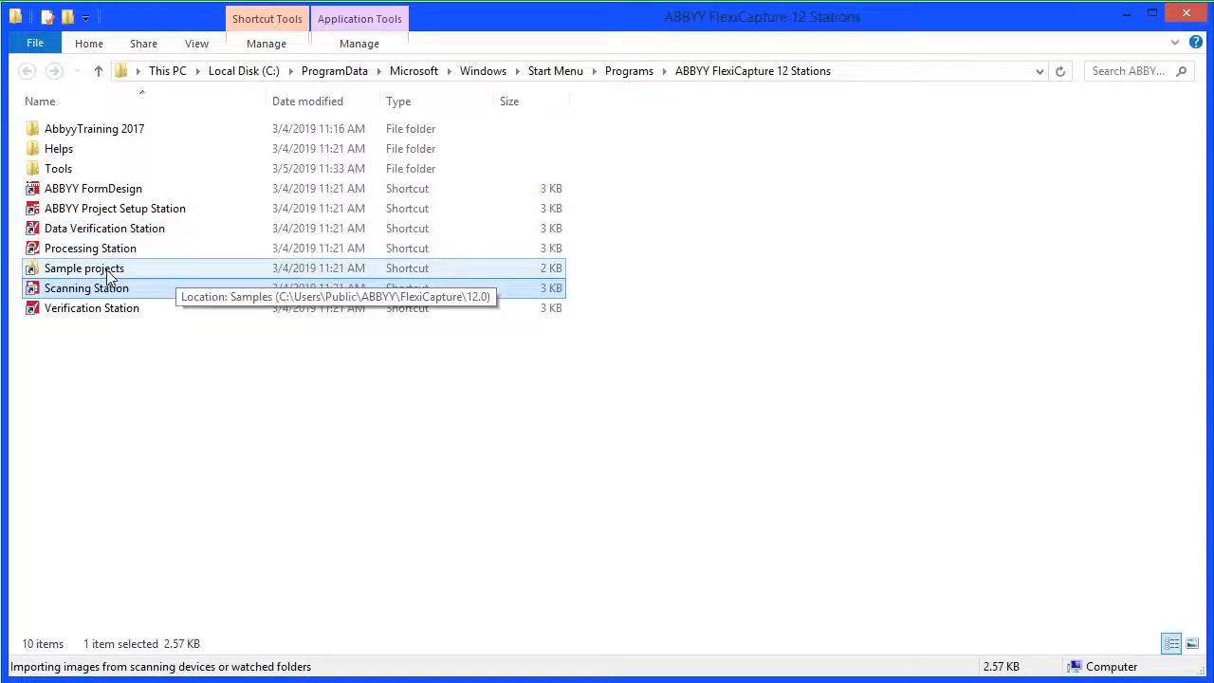
# Launch FormDesigner and close the Quick Start form chooser without opening any form
pyautogui.doubleClick(93, 188)
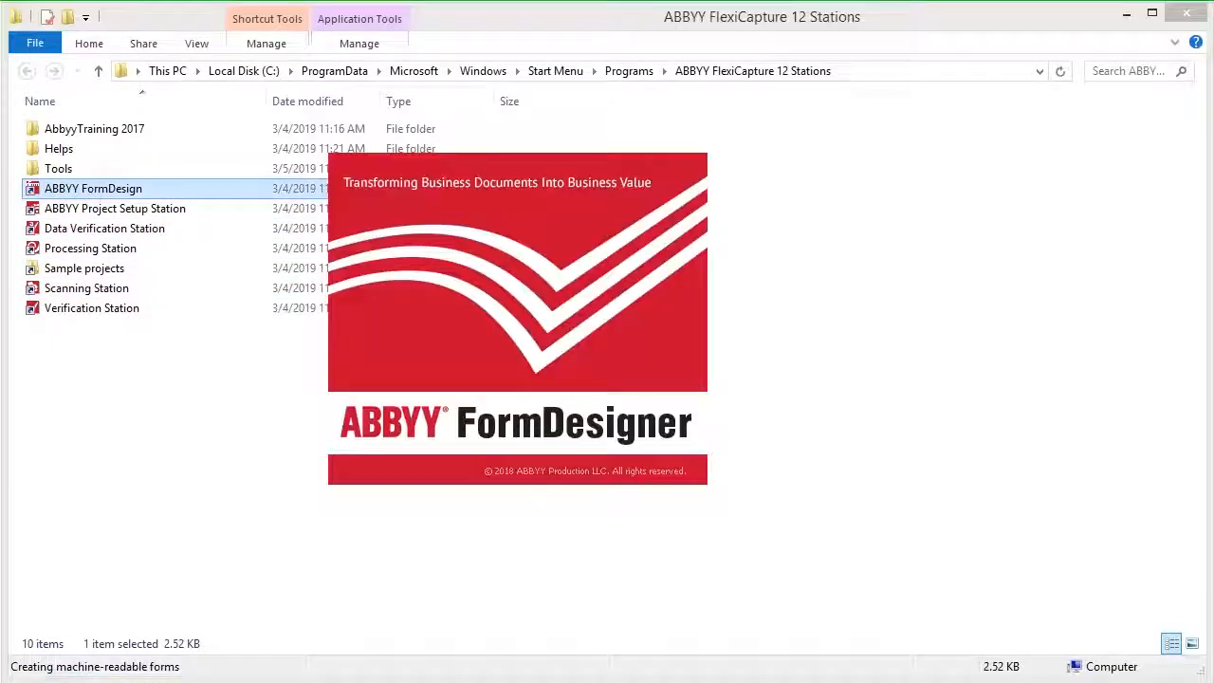
pyautogui.doubleClick(93, 188)
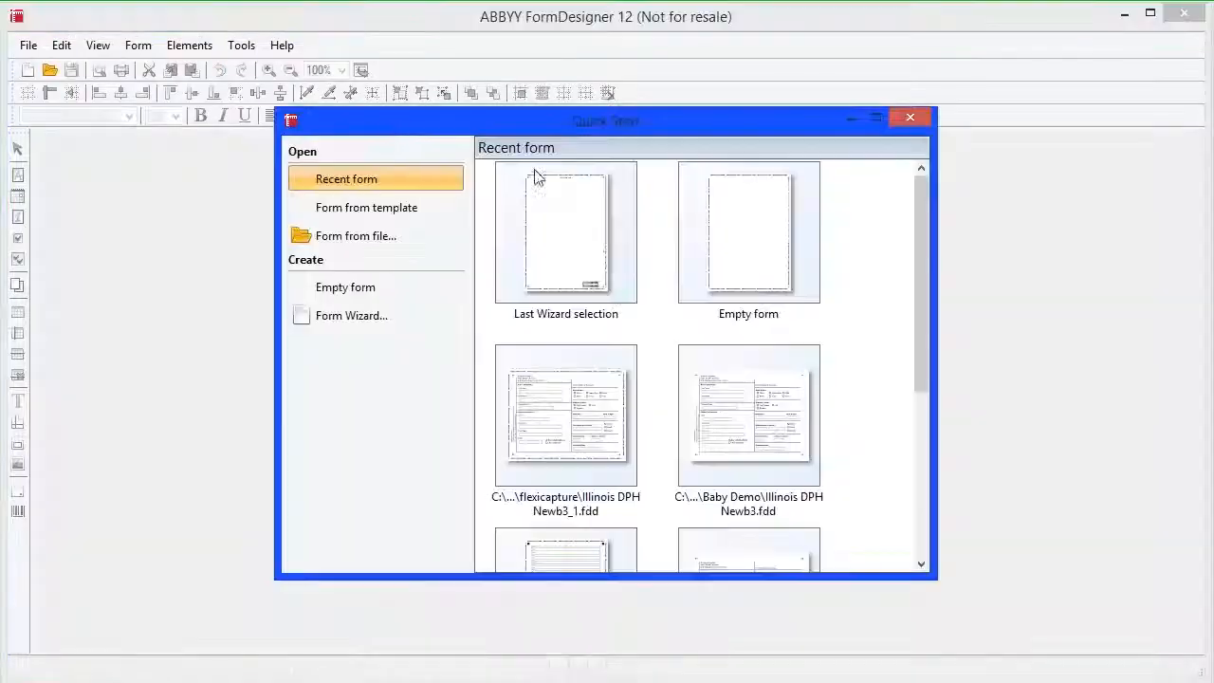
pyautogui.click(908, 118)
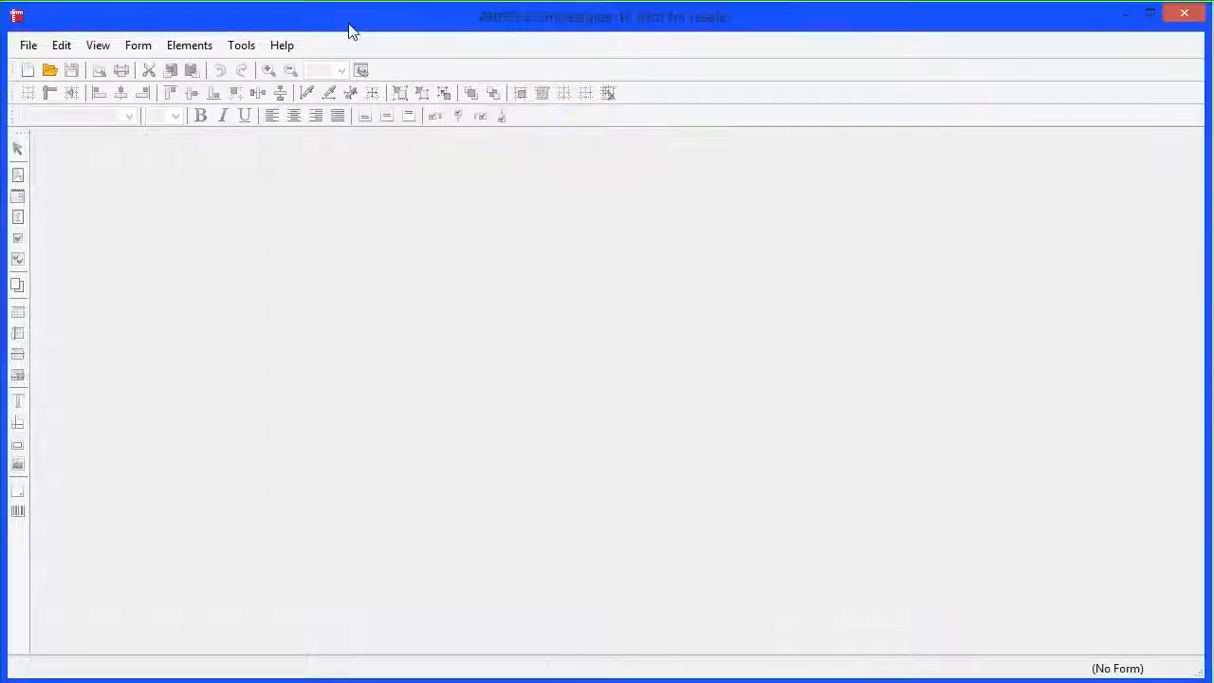
pyautogui.click(281, 45)
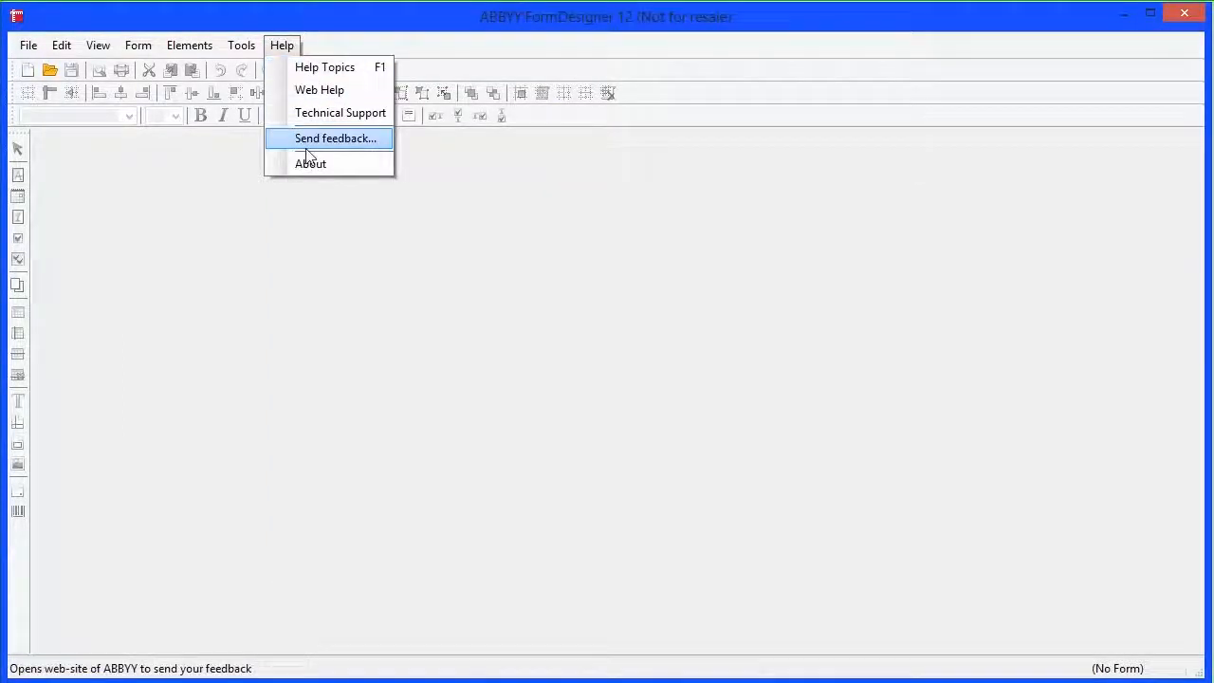
pyautogui.click(311, 163)
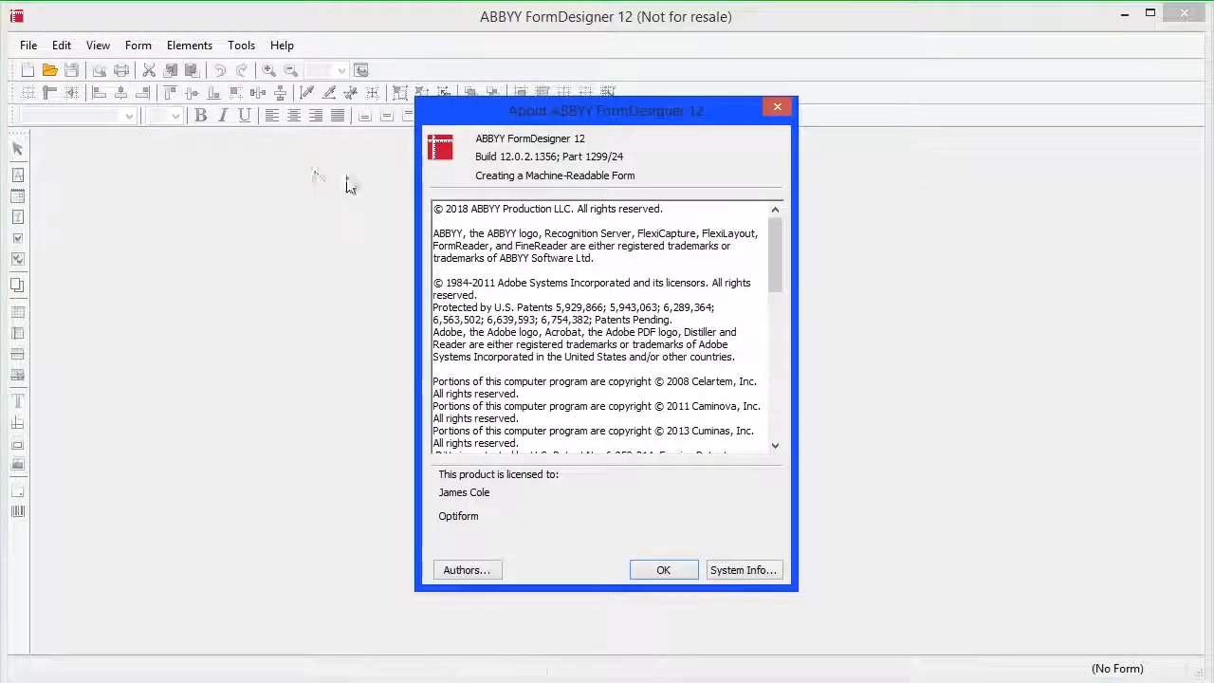
pyautogui.moveTo(508, 161)
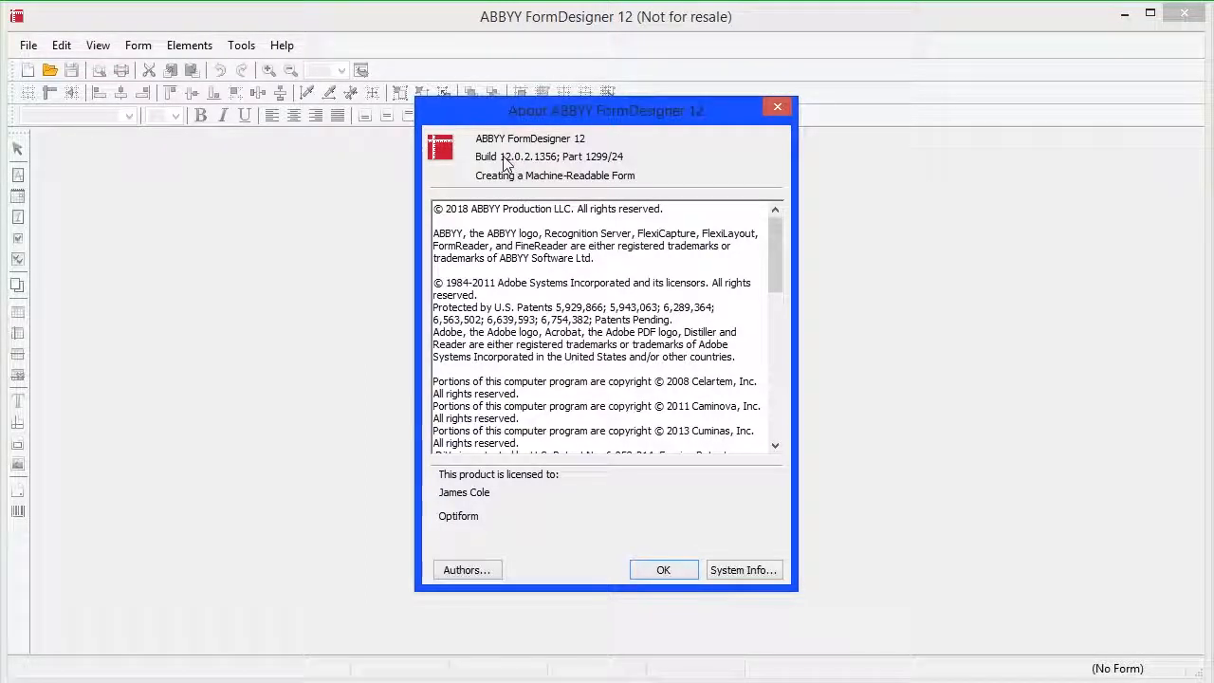
pyautogui.moveTo(702, 573)
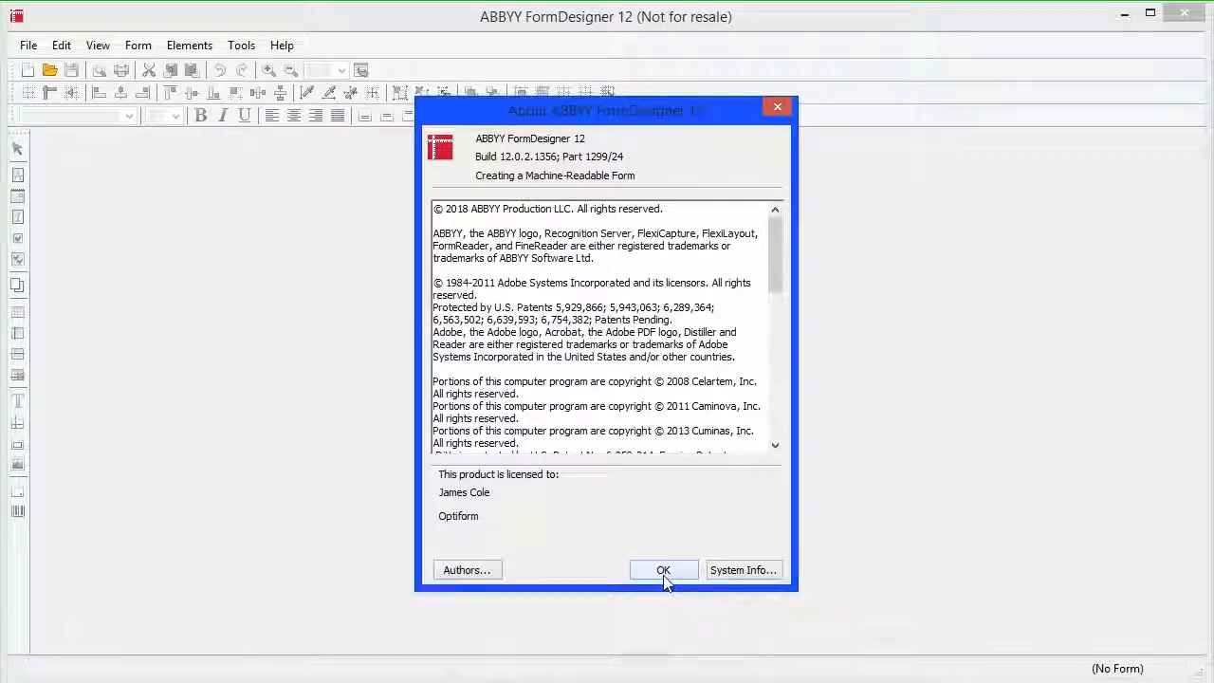
pyautogui.click(664, 569)
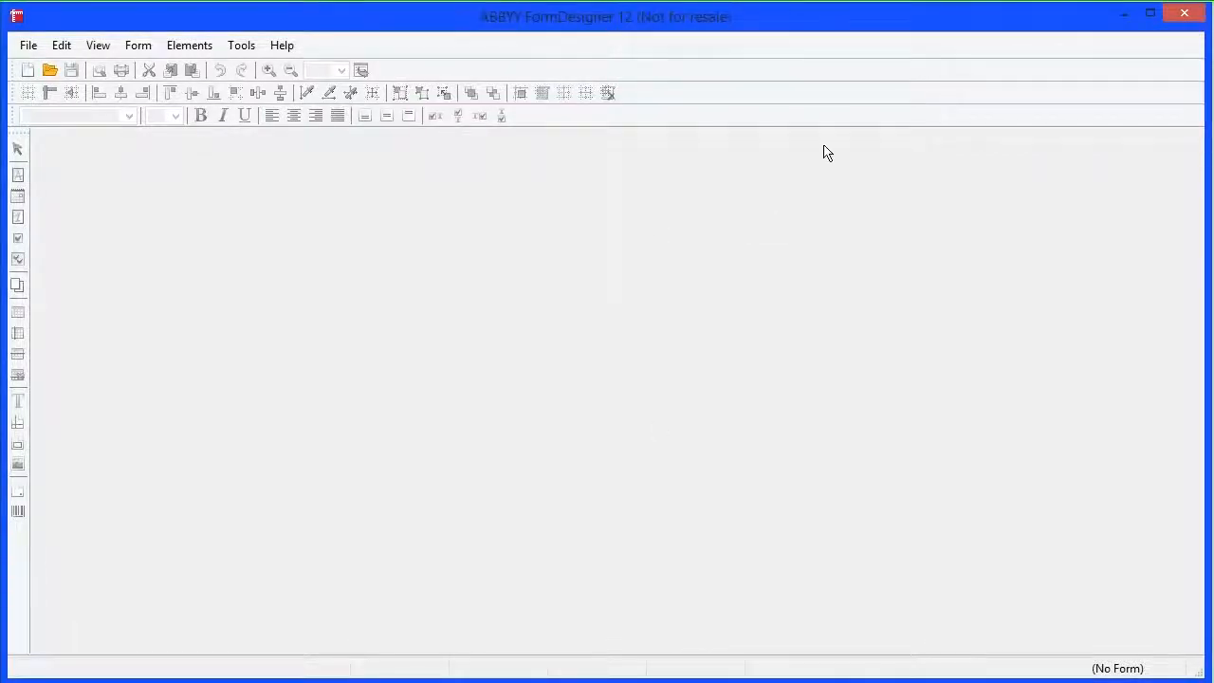
pyautogui.moveTo(872, 87)
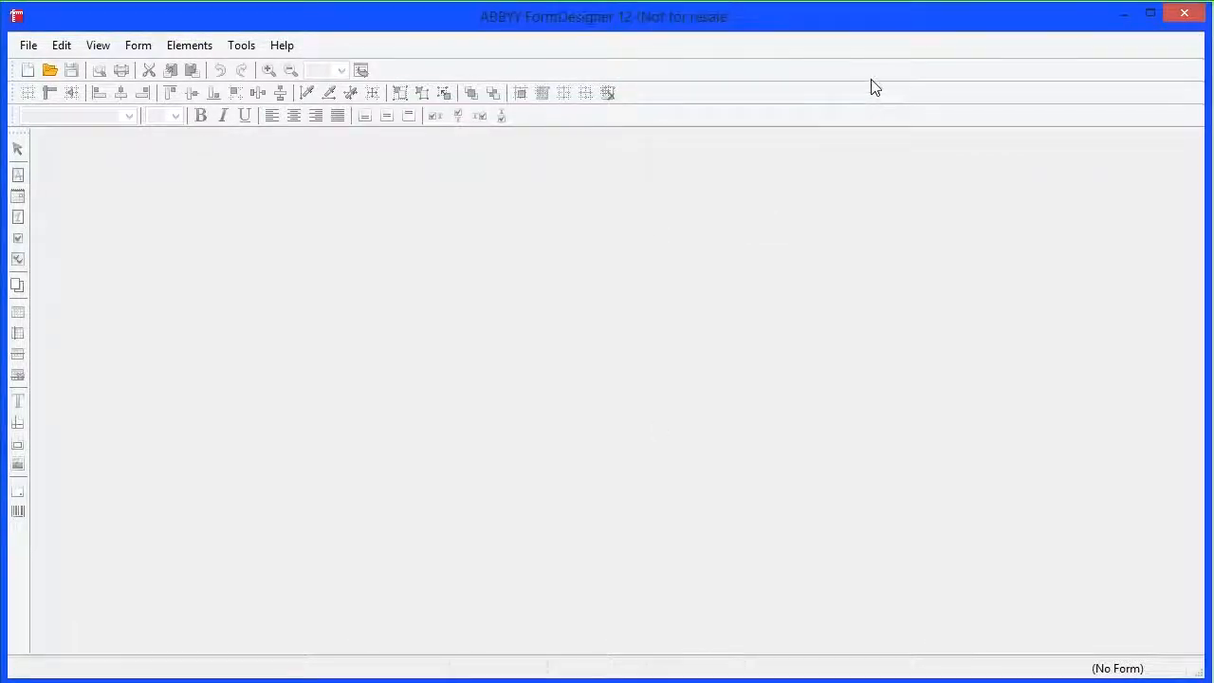
pyautogui.moveTo(1069, 69)
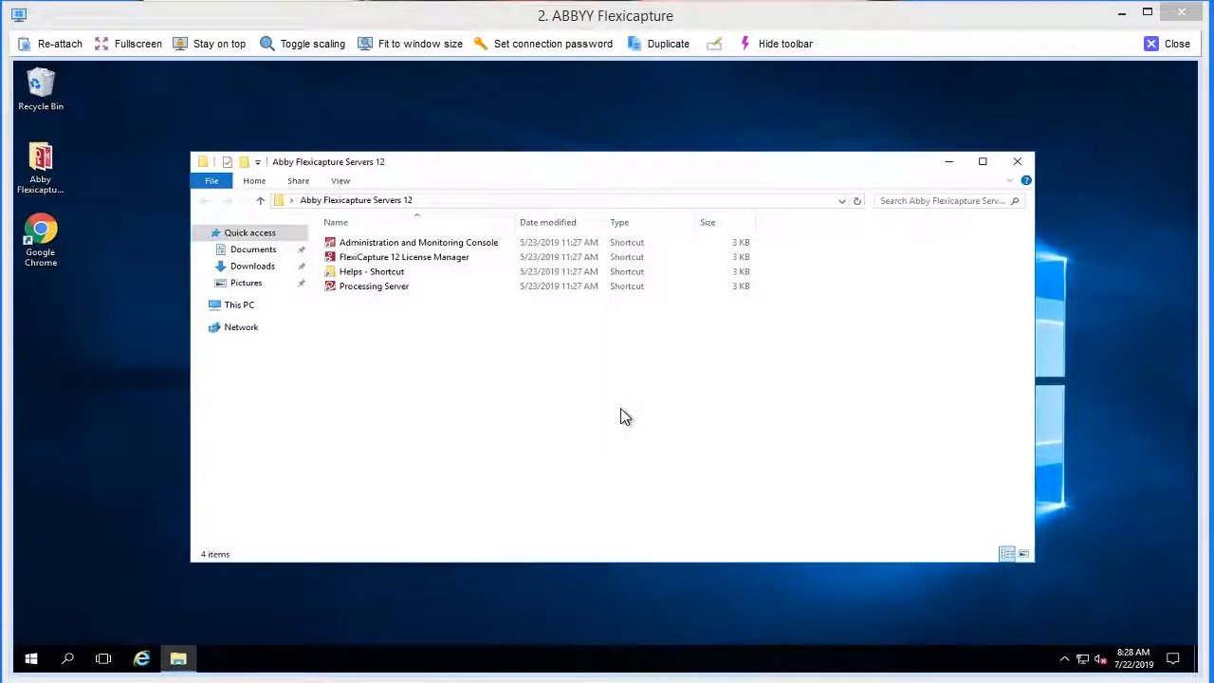
pyautogui.moveTo(535, 334)
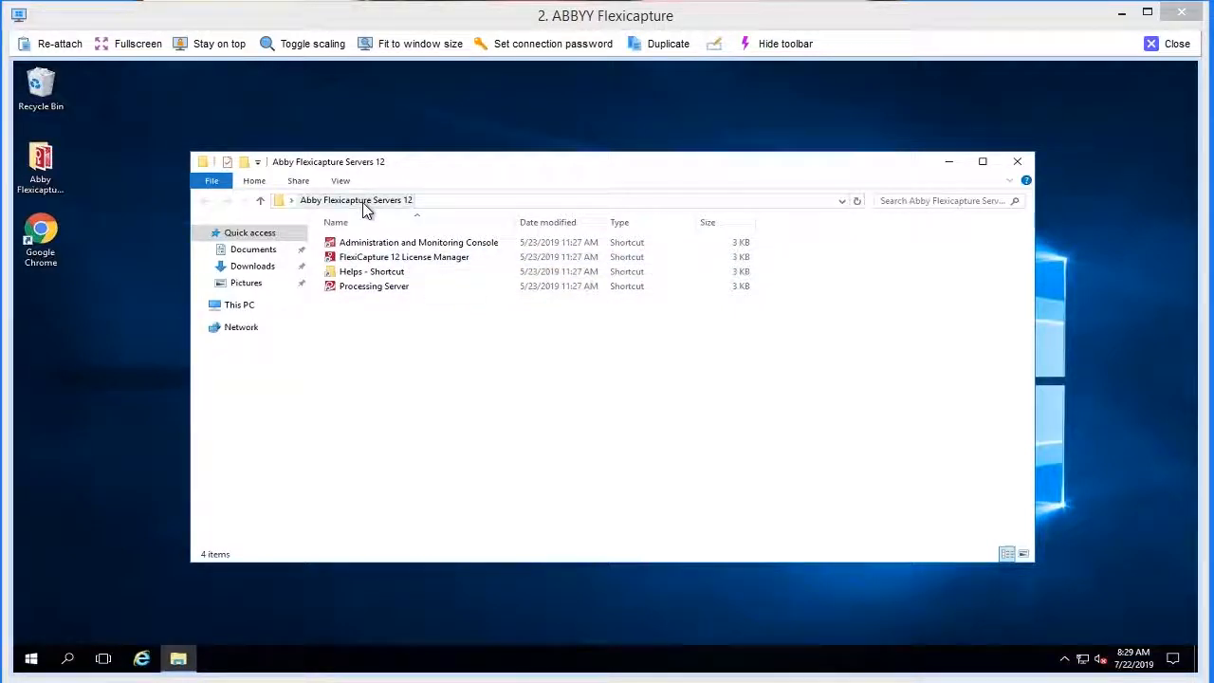
pyautogui.moveTo(396, 212)
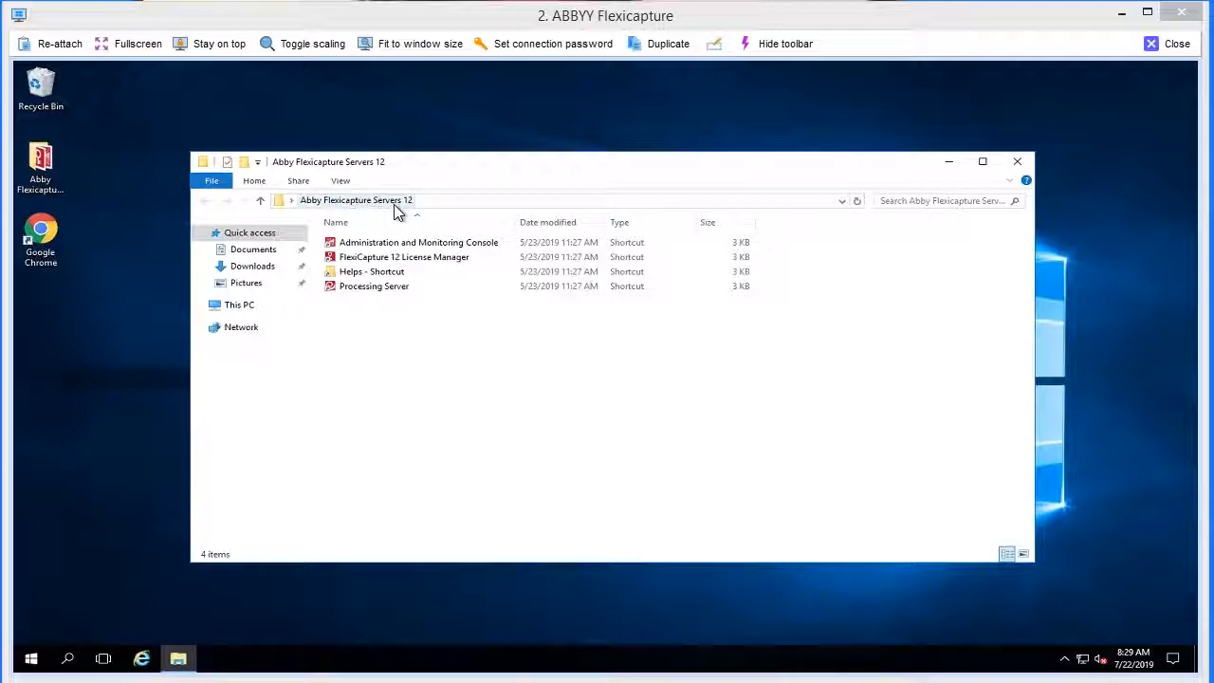
pyautogui.moveTo(597, 228)
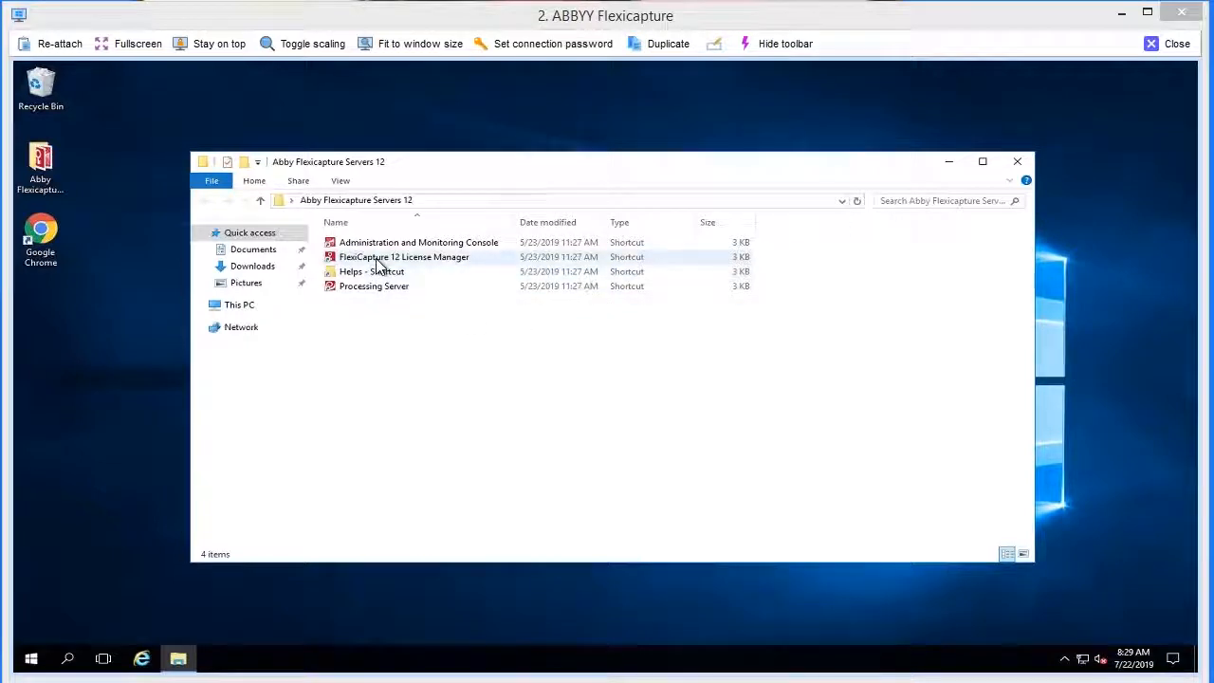
pyautogui.click(404, 256)
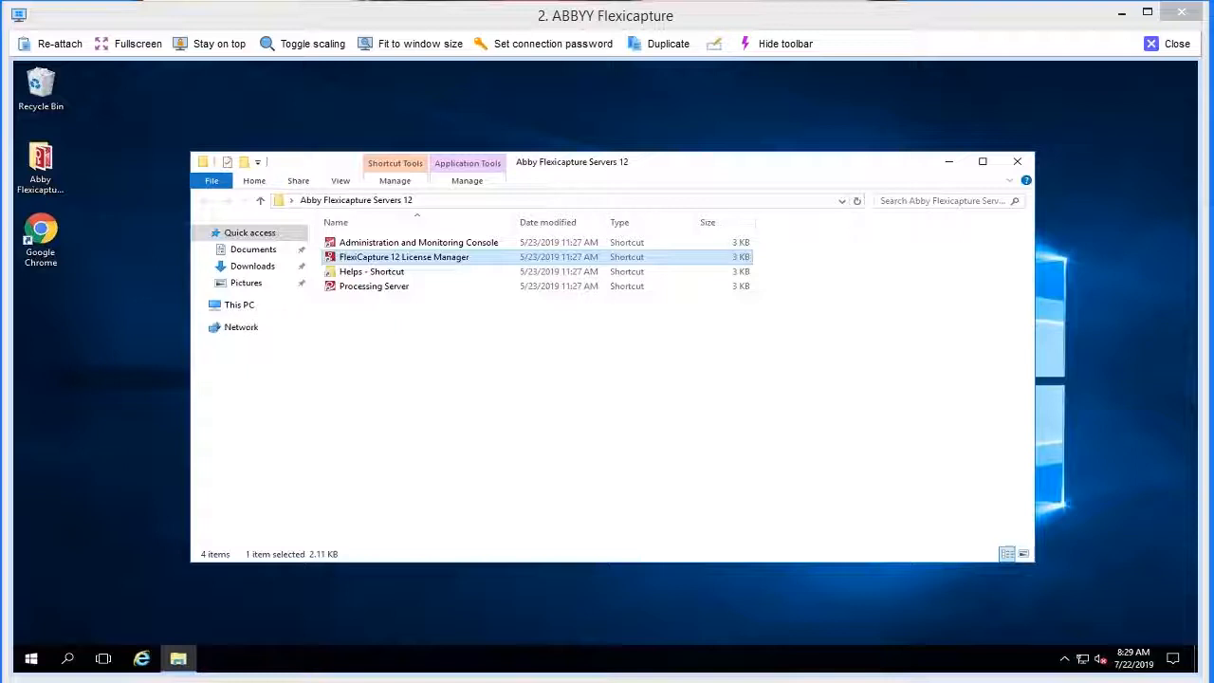
# Launch License Manager listing the two network licenses and their expiration dates
pyautogui.doubleClick(402, 256)
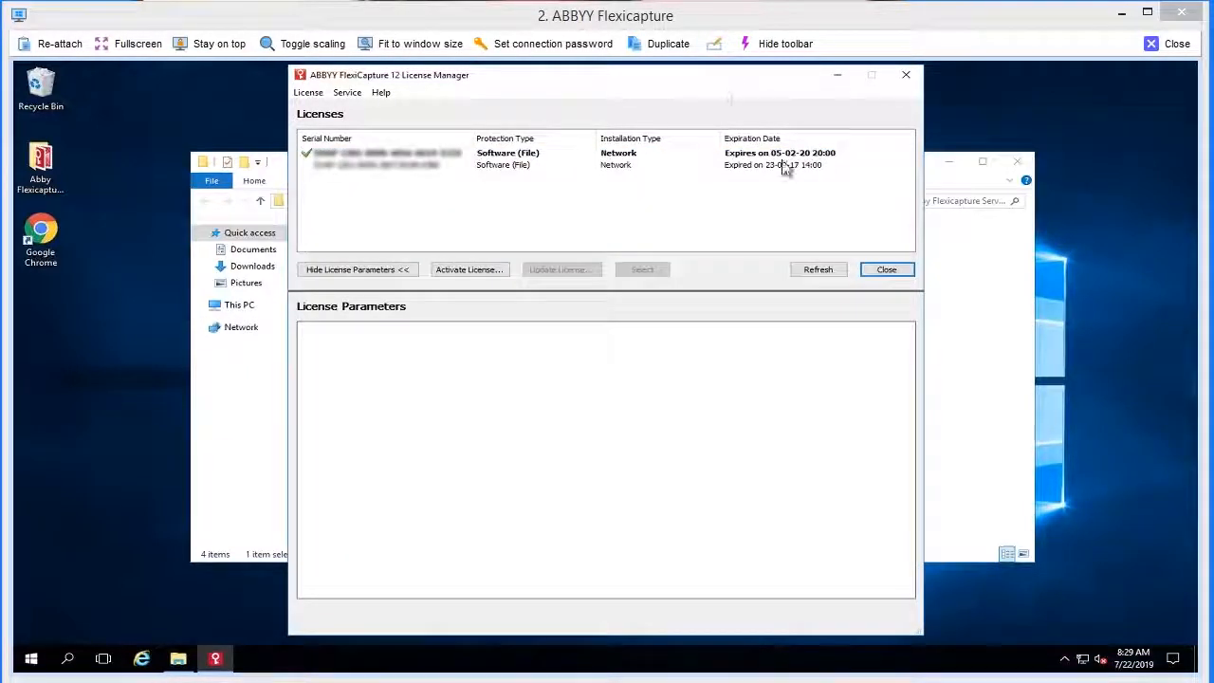
pyautogui.moveTo(682, 166)
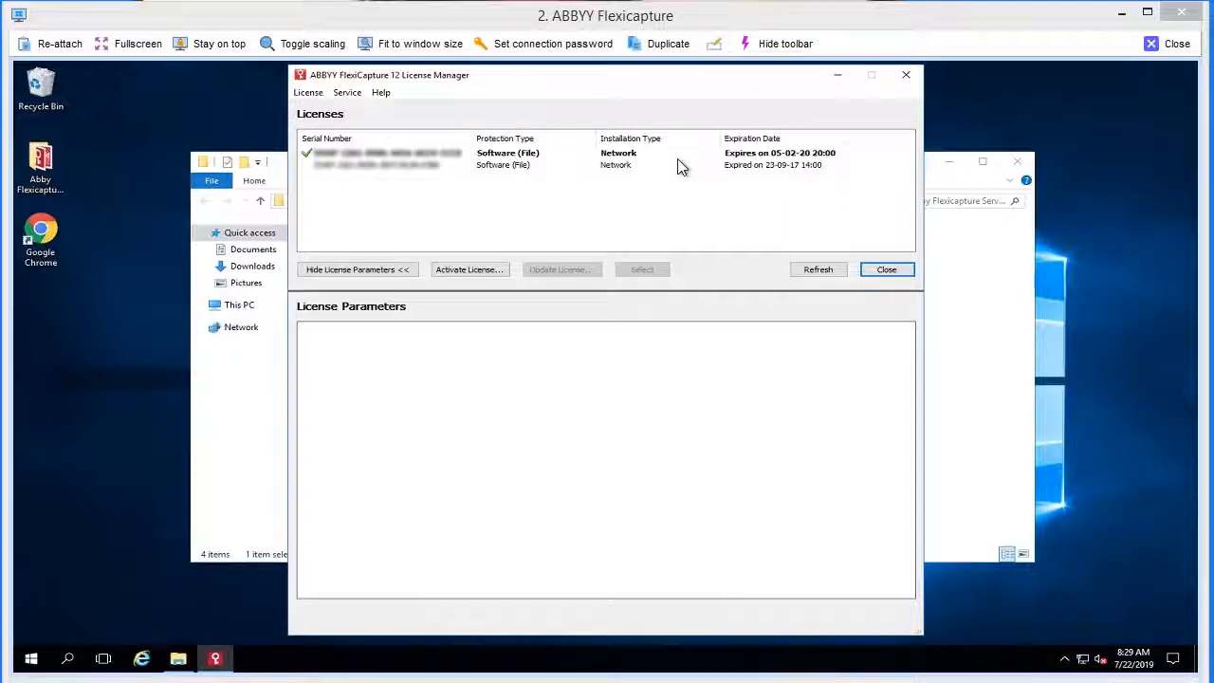
pyautogui.moveTo(503, 167)
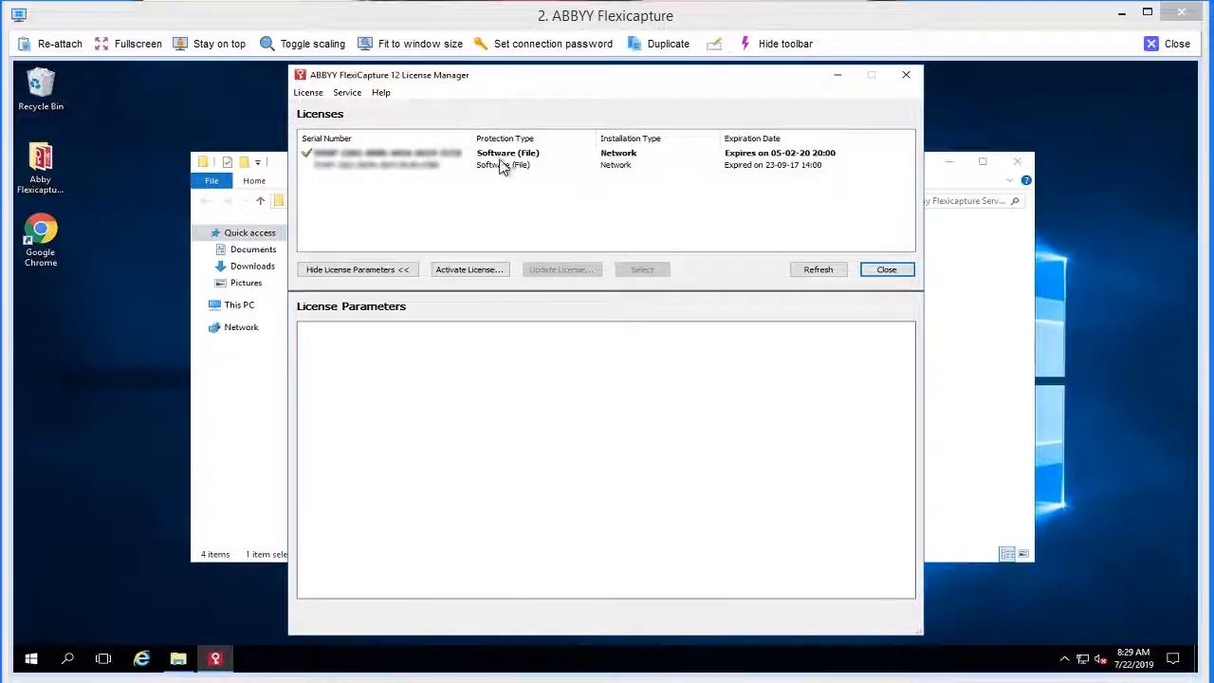
# Select the license expiring 05-02-20 to display its parameters
pyautogui.click(379, 152)
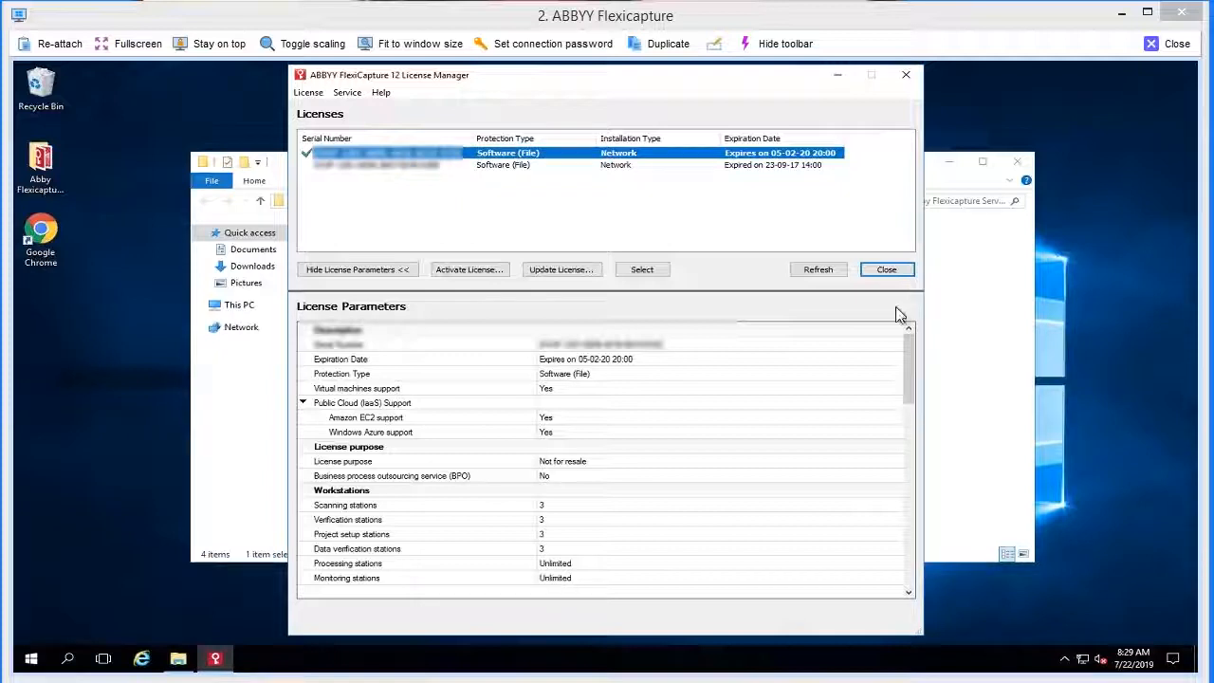
pyautogui.moveTo(577, 406)
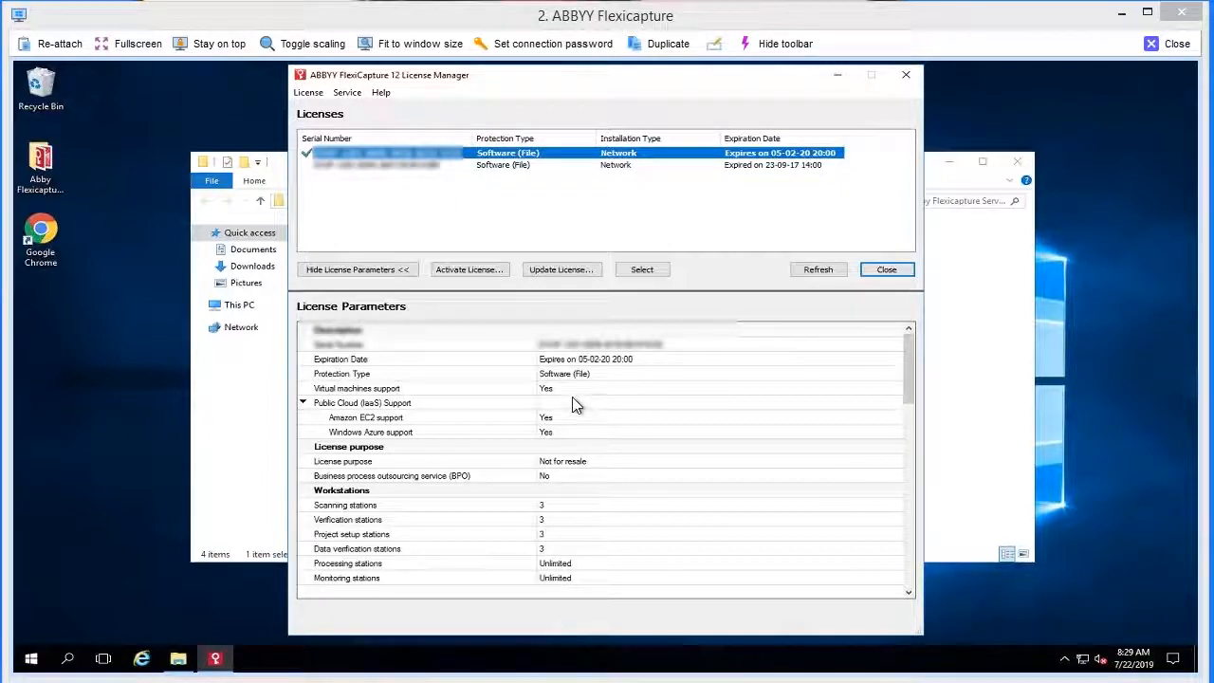
pyautogui.moveTo(694, 400)
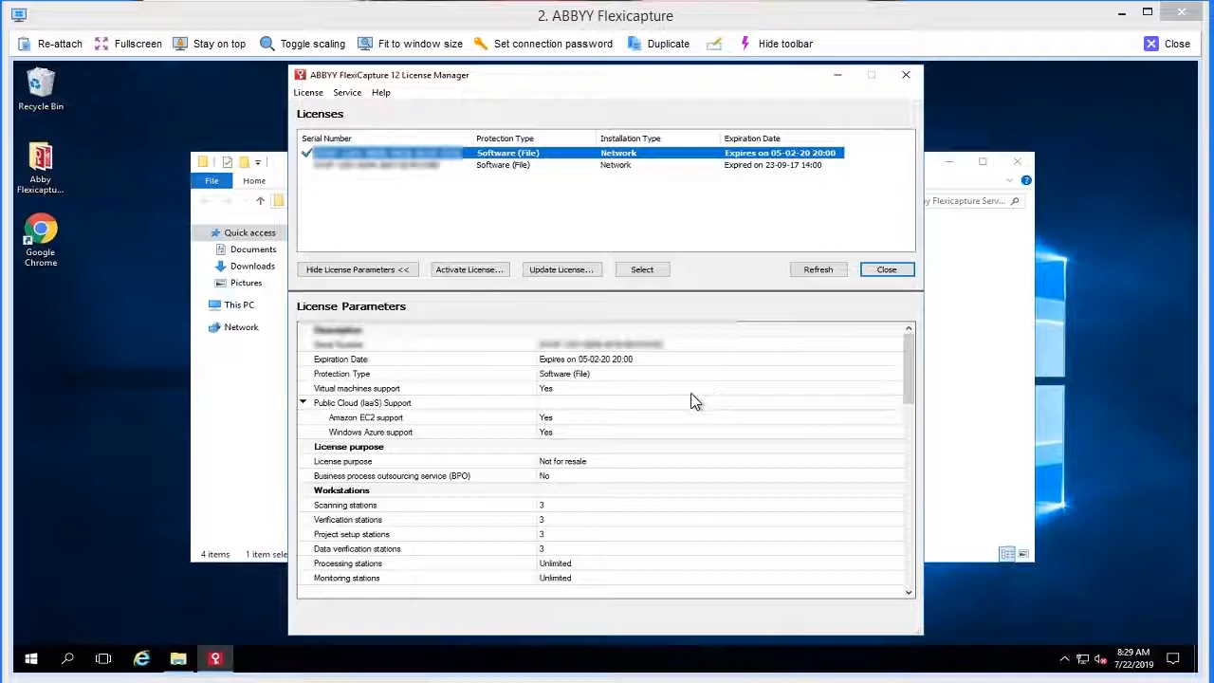
pyautogui.moveTo(780, 429)
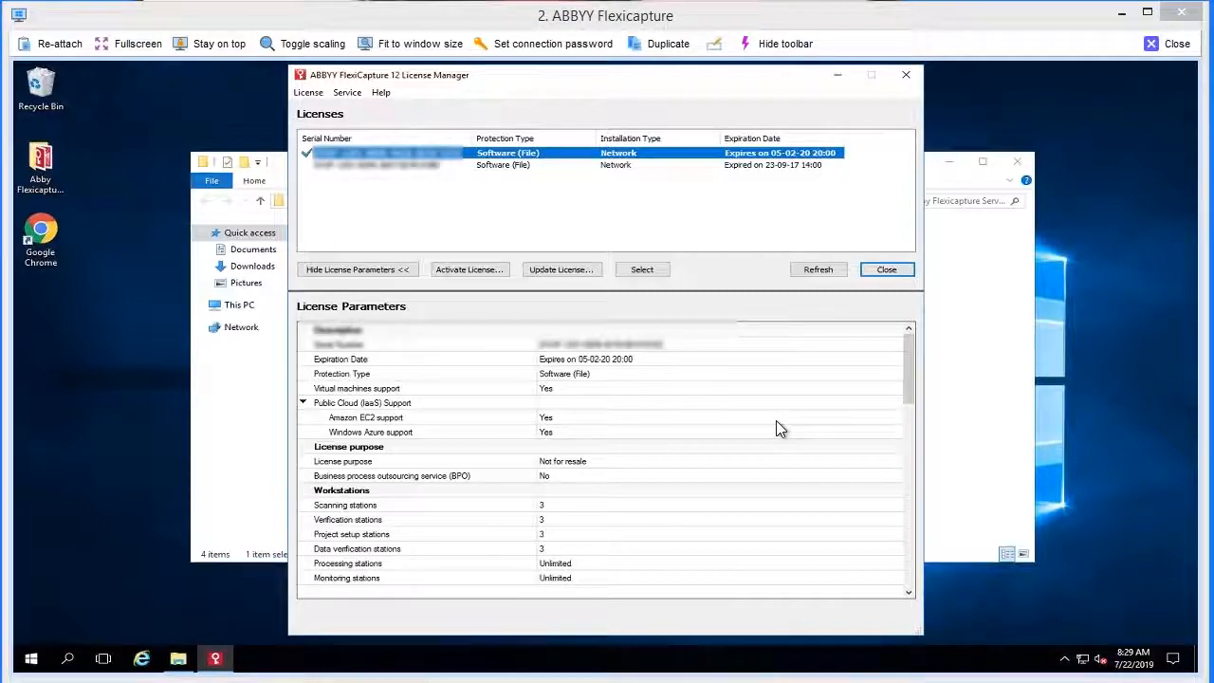
pyautogui.moveTo(849, 402)
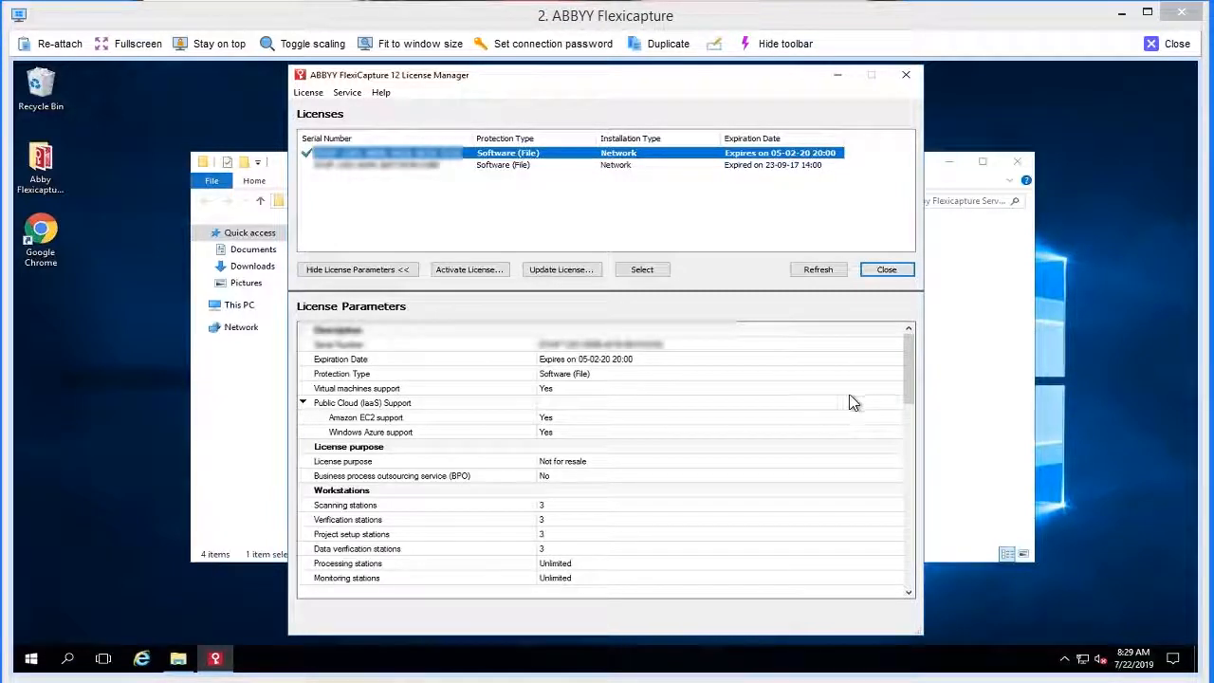
pyautogui.moveTo(895, 396)
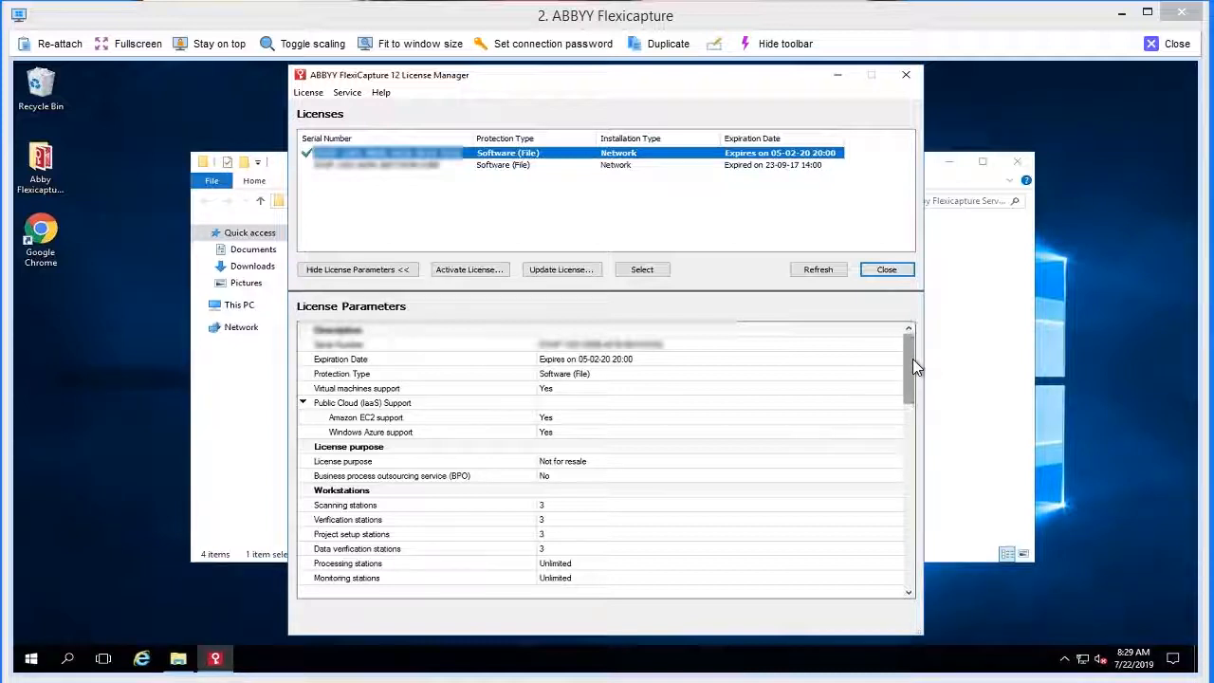
# Scroll the License Parameters to the workstation counts and 12000-page limit with 5722 remaining
pyautogui.scroll(-3)
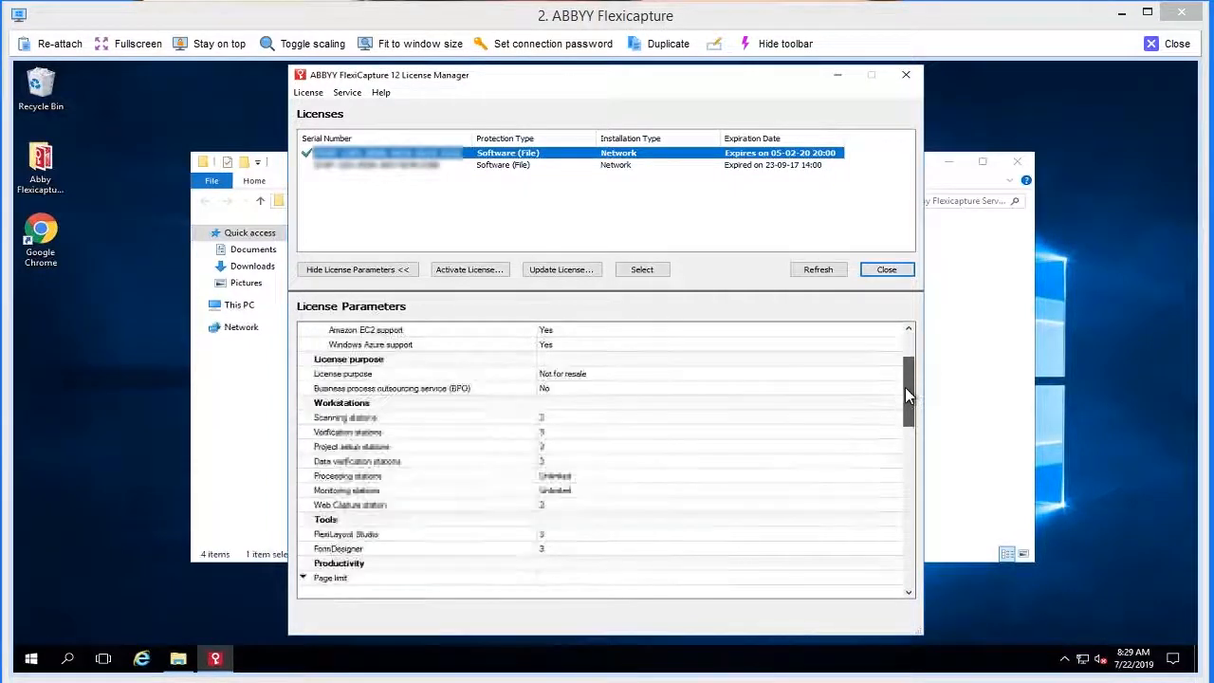
pyautogui.scroll(-3)
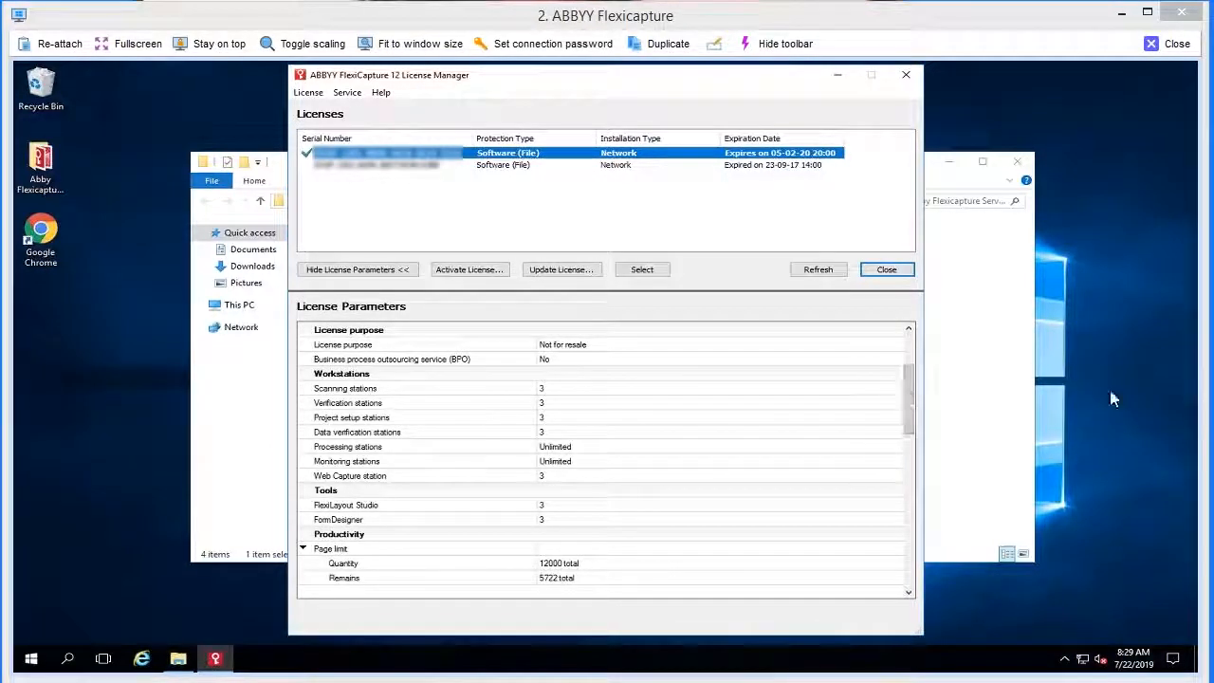
pyautogui.moveTo(909, 444)
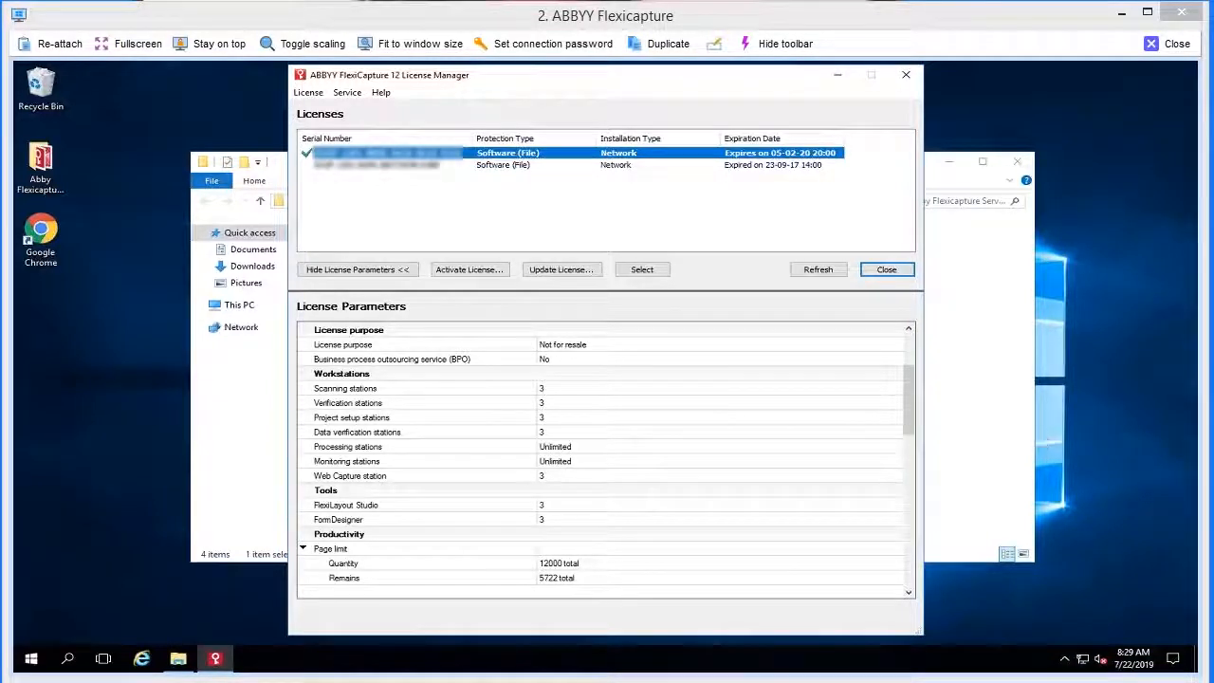
pyautogui.moveTo(838, 451)
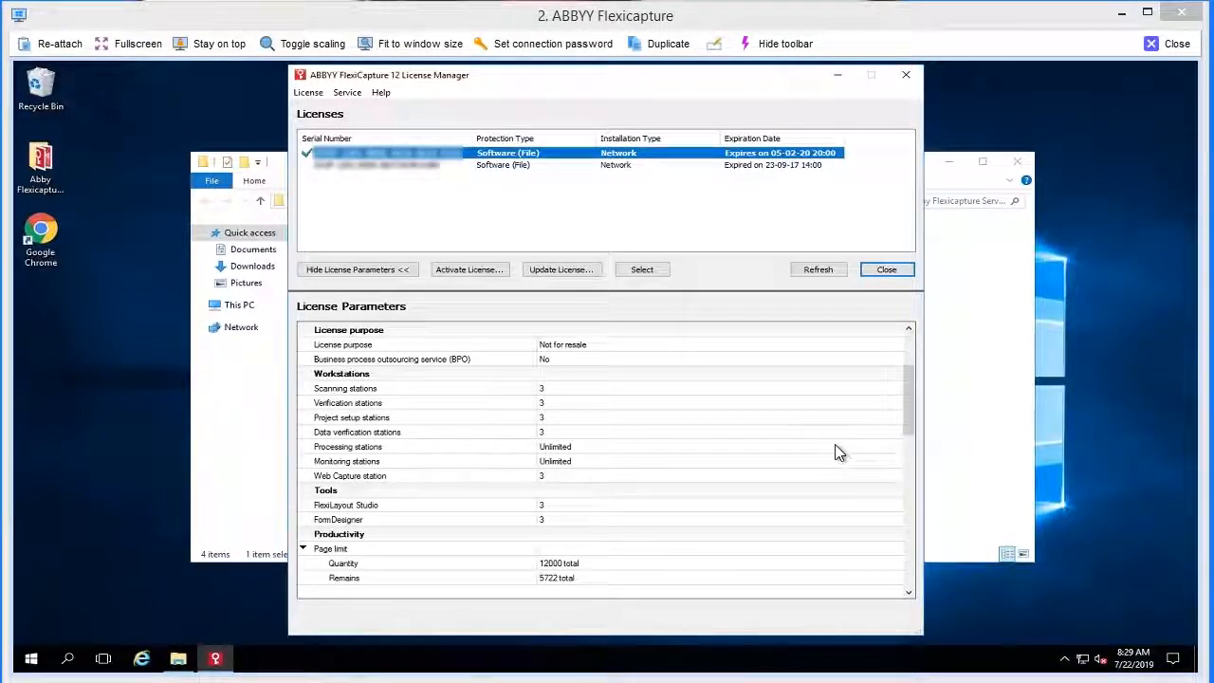